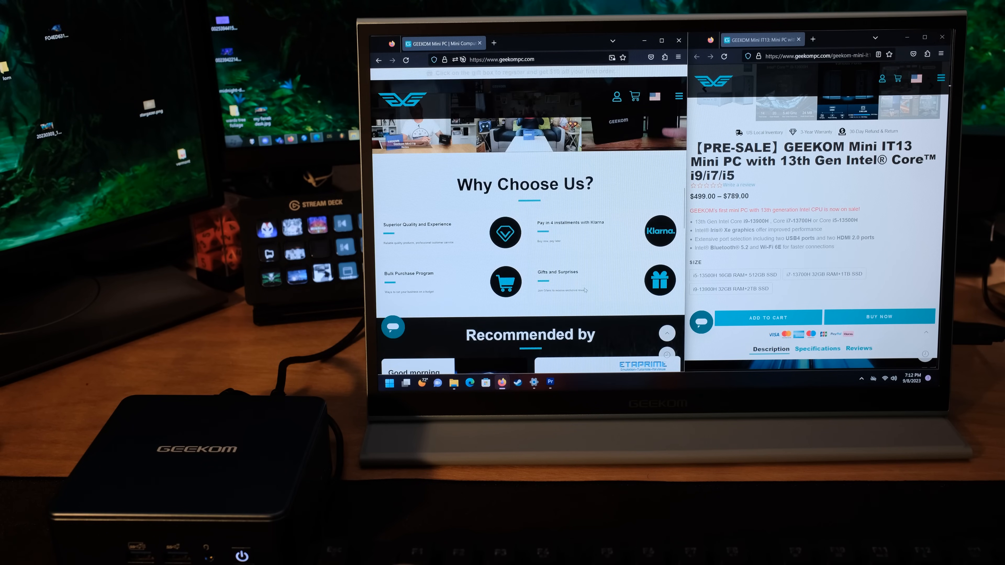
- Scroll the Media page to its footer and follow the About GEEKOM link to the Our Story text
scroll(down, 3)
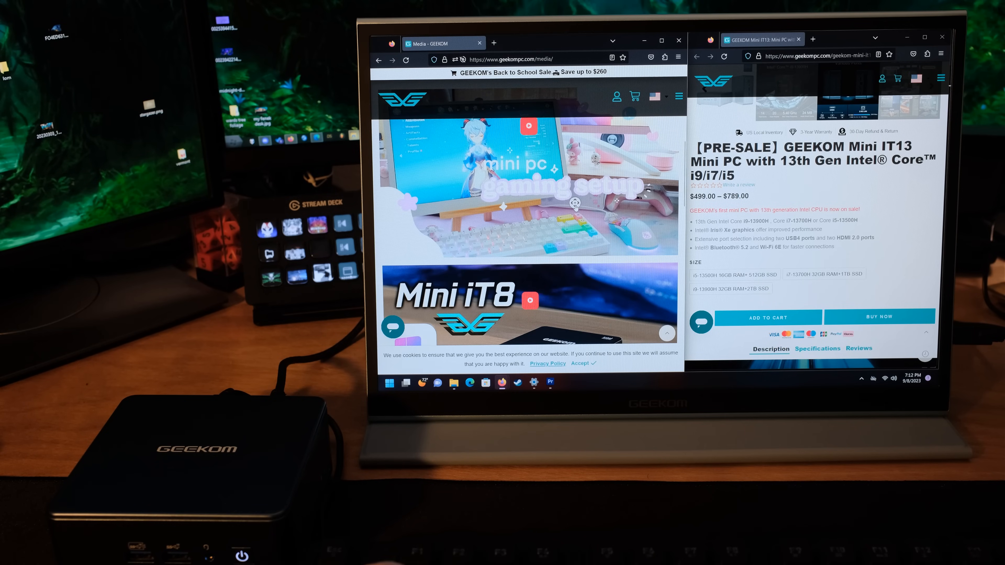
scroll(down, 3)
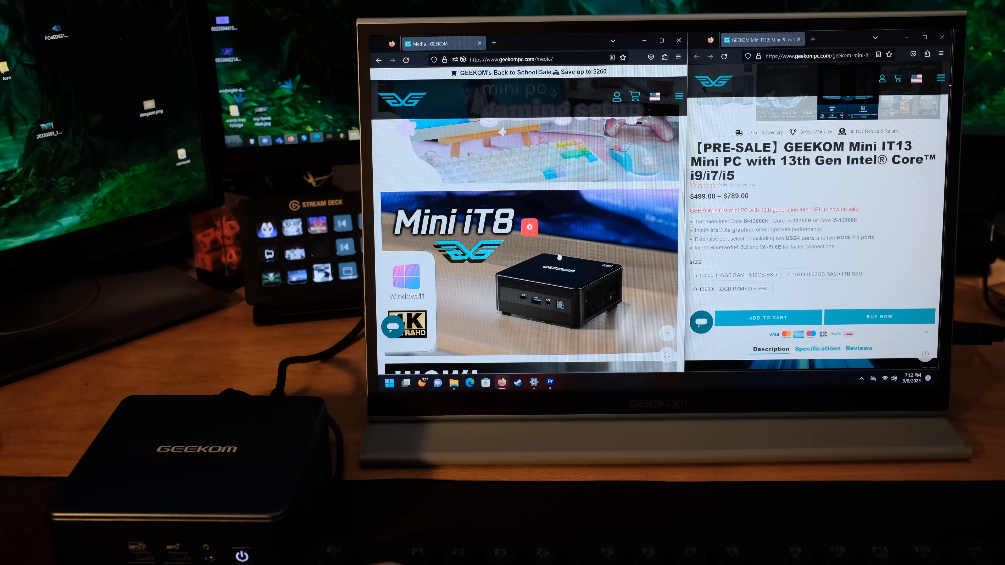
scroll(down, 3)
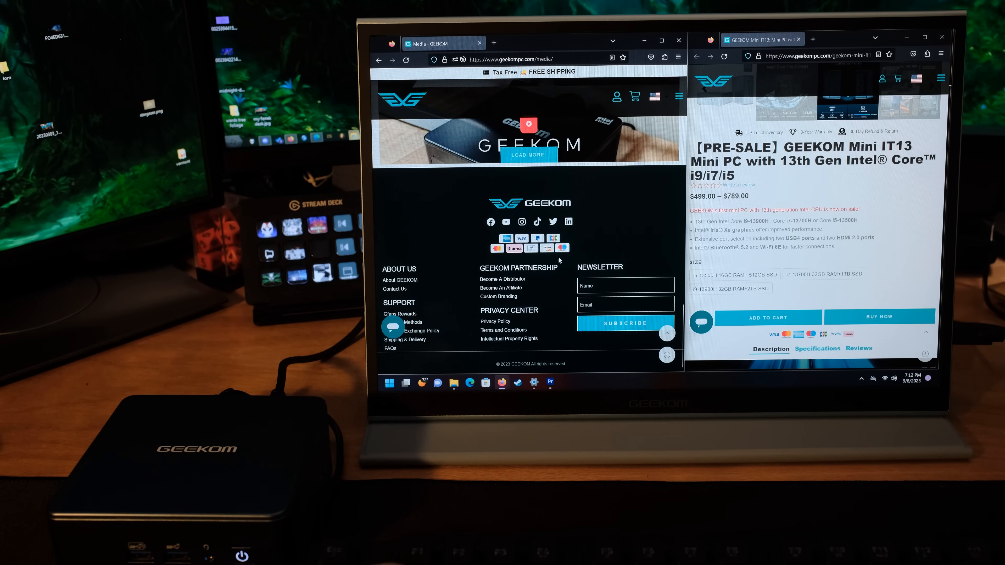
mouse_move(399, 277)
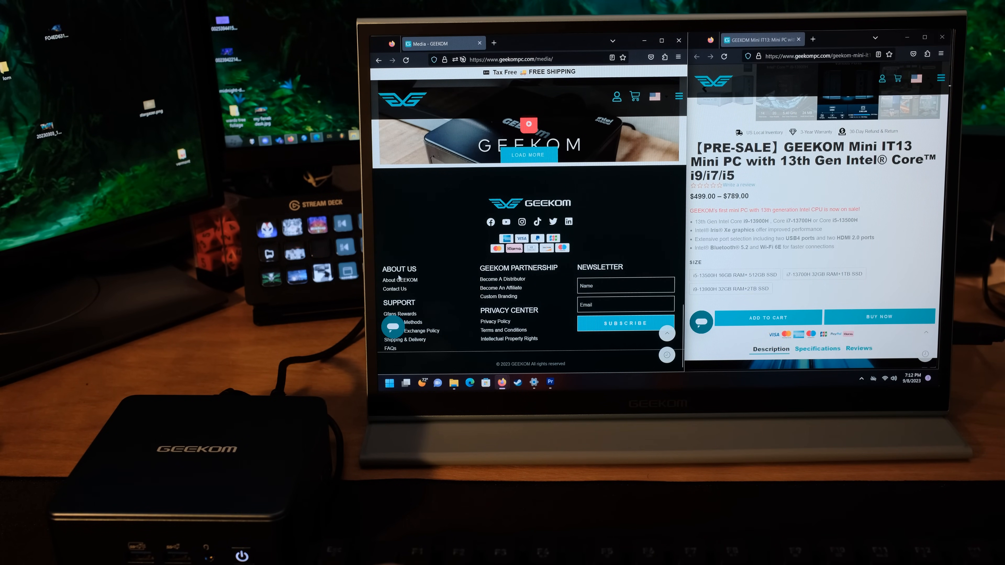
click(400, 279)
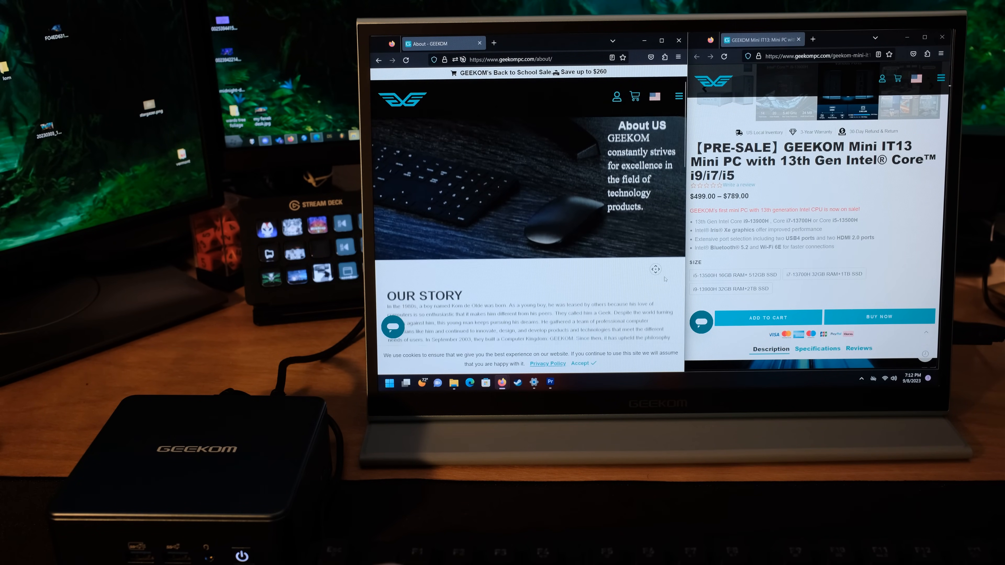
scroll(down, 3)
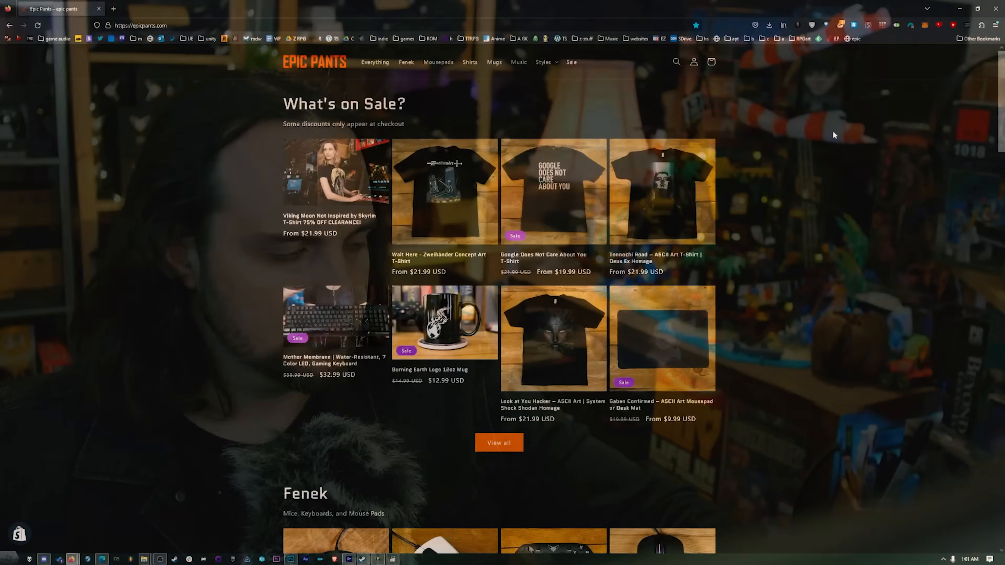
- Scroll the epicpants.com home page down to the Fenek mice, keyboards and mouse pads section
scroll(down, 3)
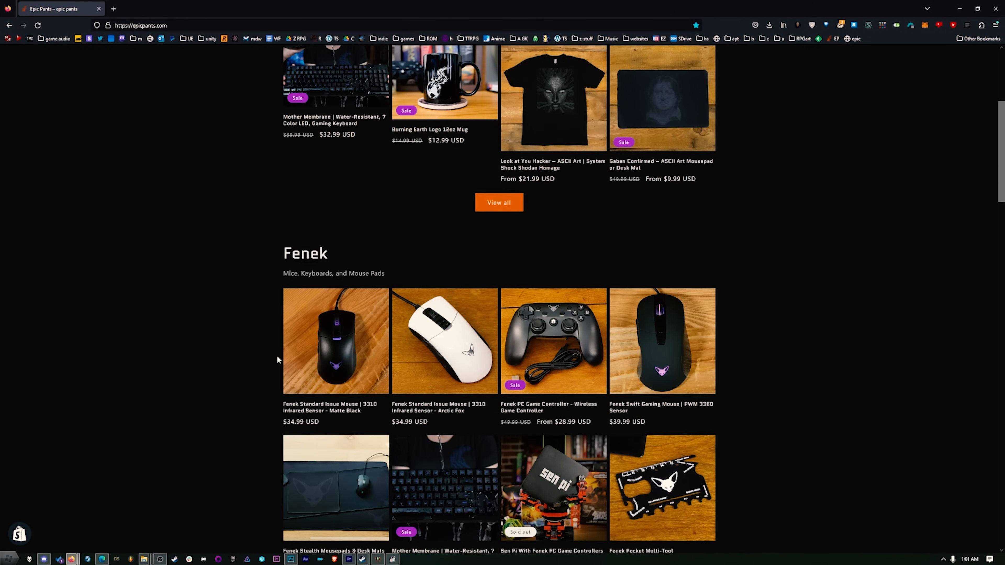
scroll(down, 3)
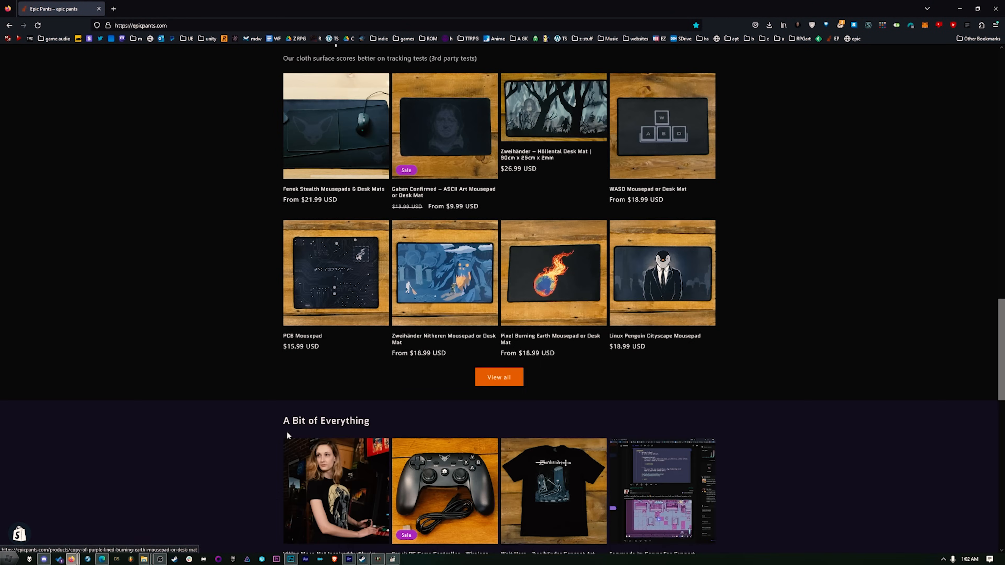
scroll(down, 3)
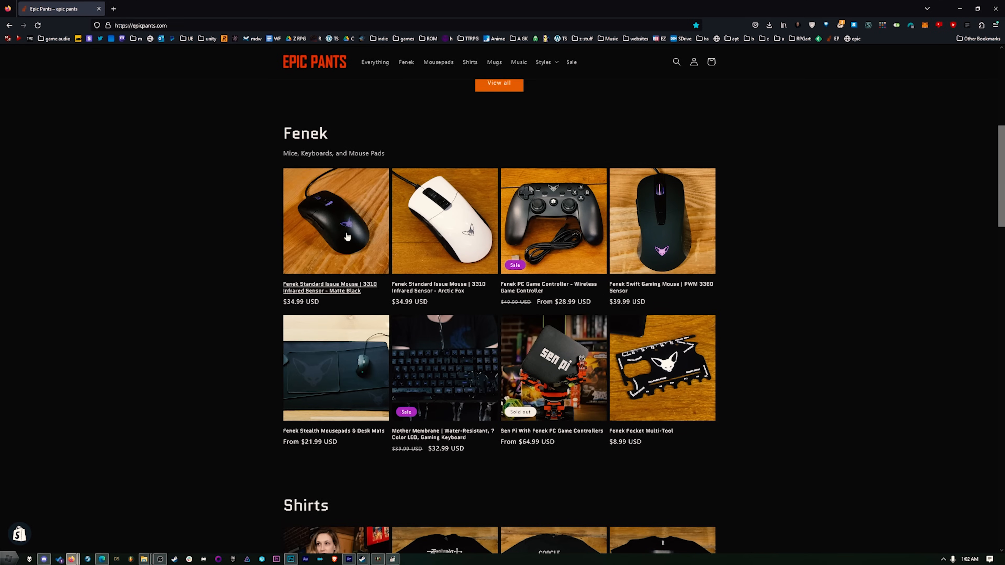